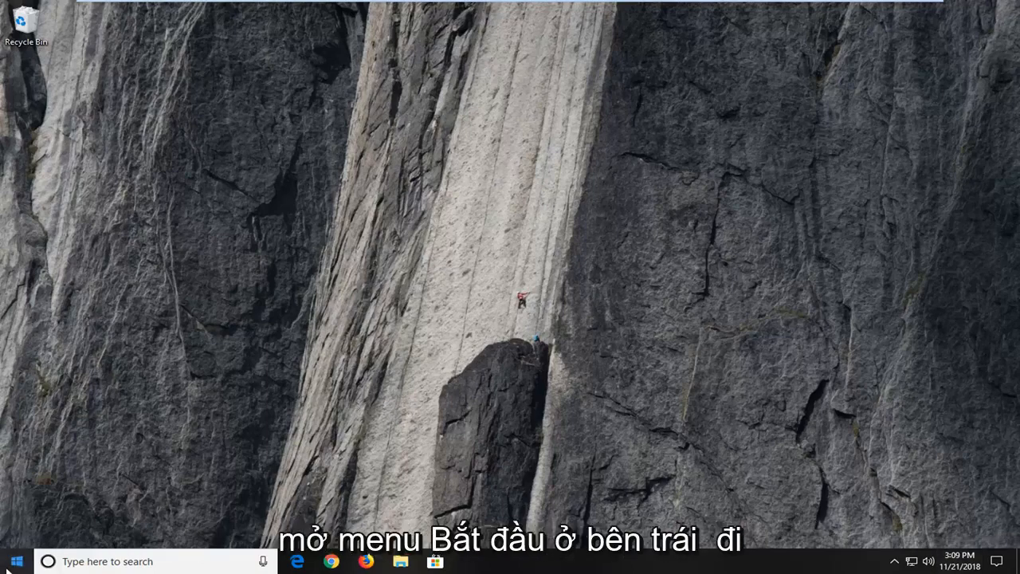
Search Start for cmd and launch Command Prompt as administrator, approving UAC
click(16, 561)
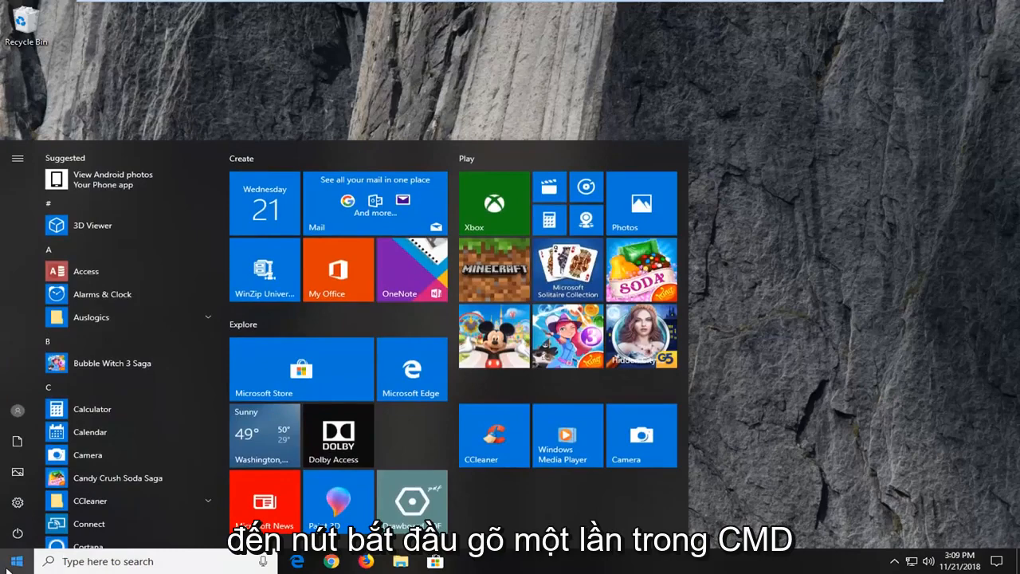
text(cmd)
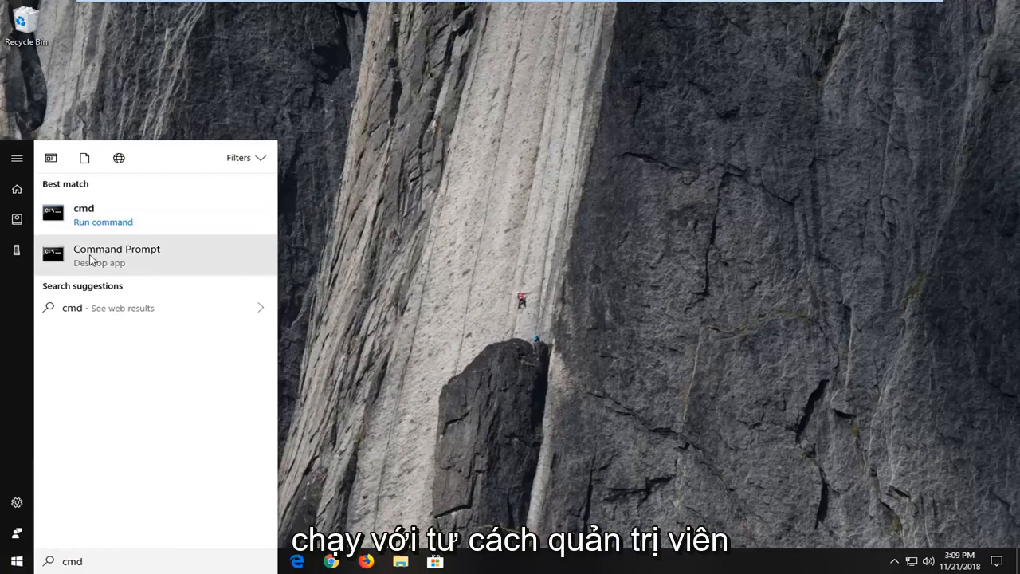
mouse_move(145, 273)
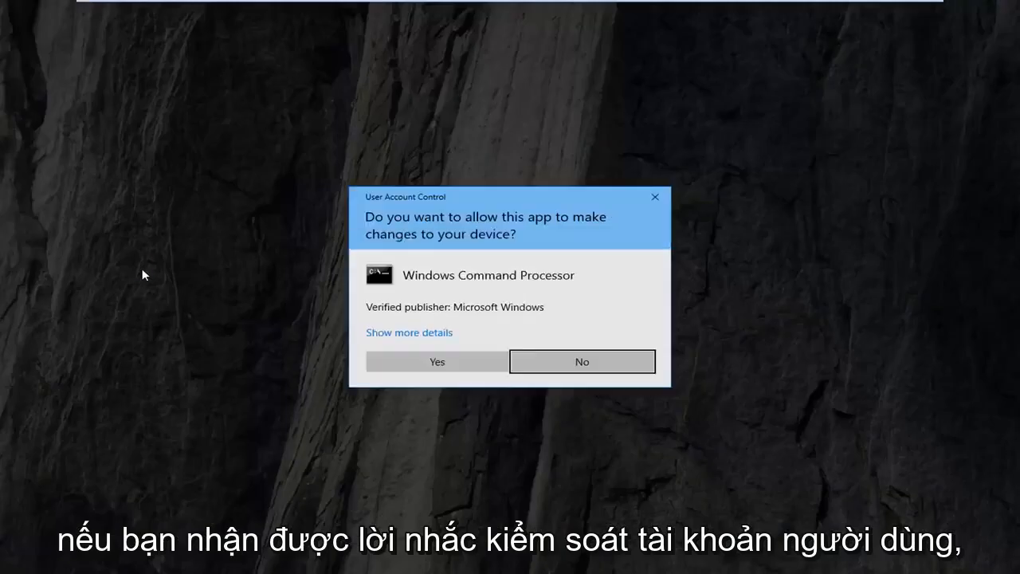
click(436, 361)
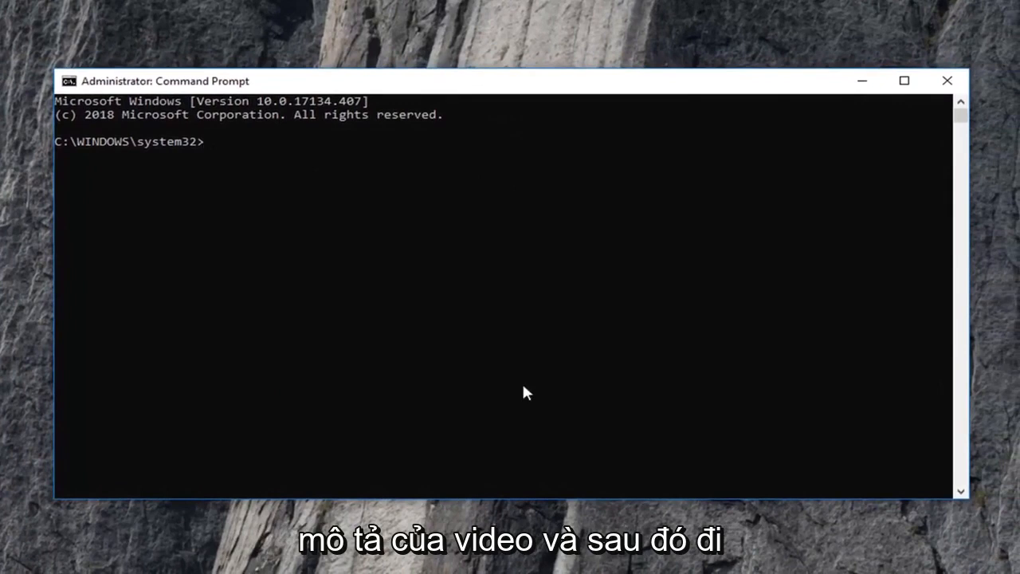
mouse_move(469, 90)
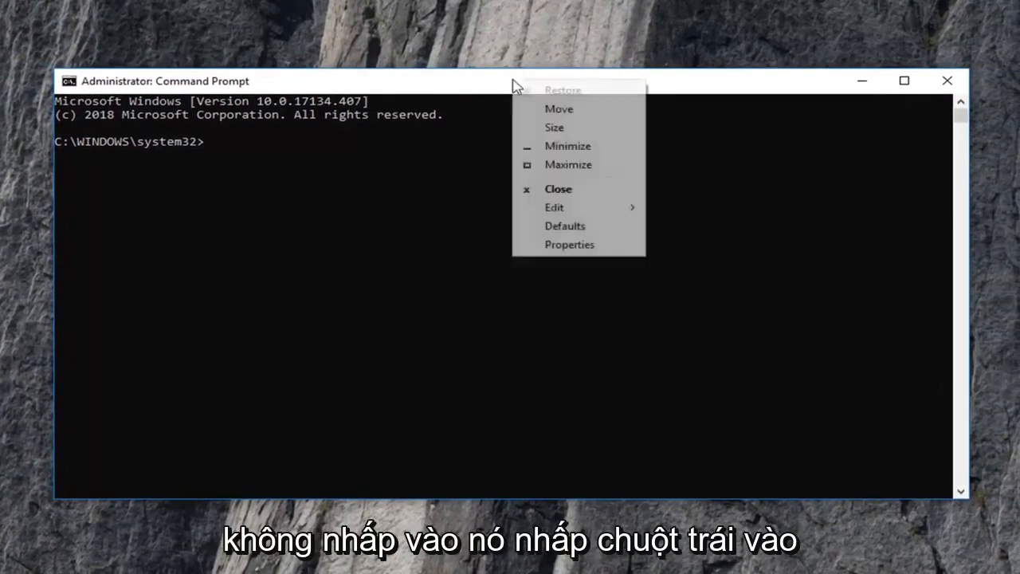
Paste 'DISM /Online /Cleanup-Image /ScanHealth' from the title-bar Edit menu to start the scan
click(553, 207)
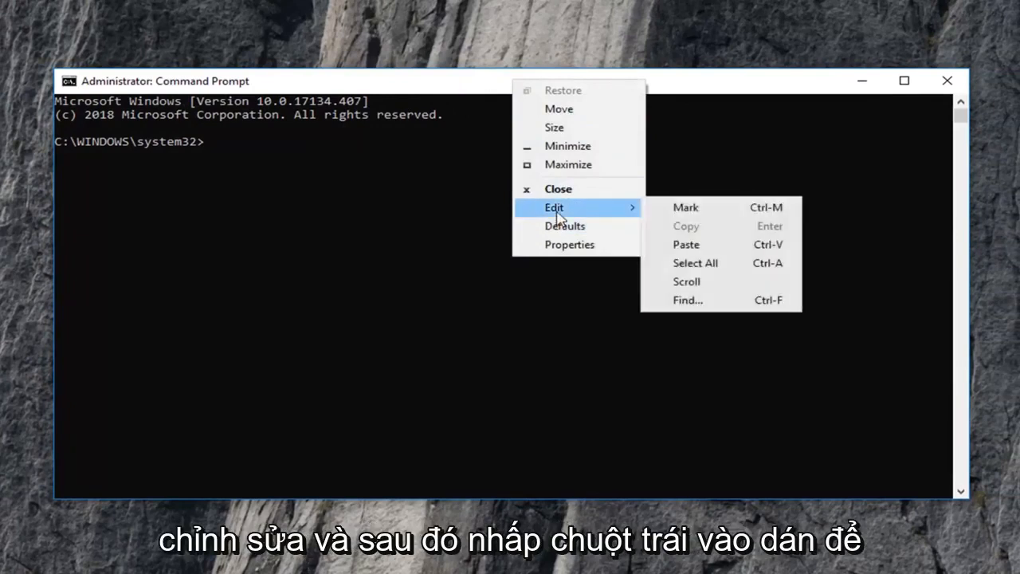
click(685, 245)
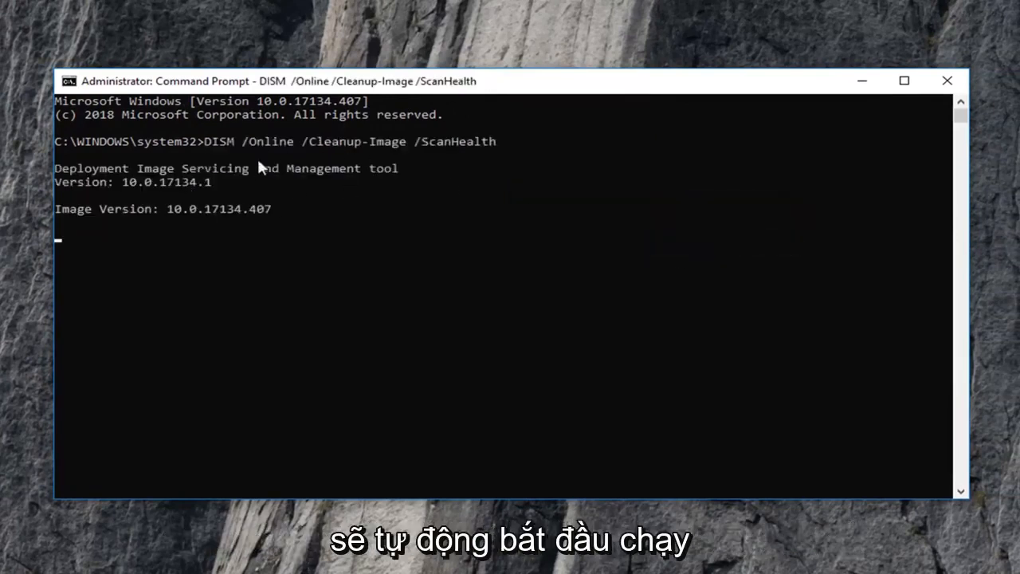
mouse_move(335, 242)
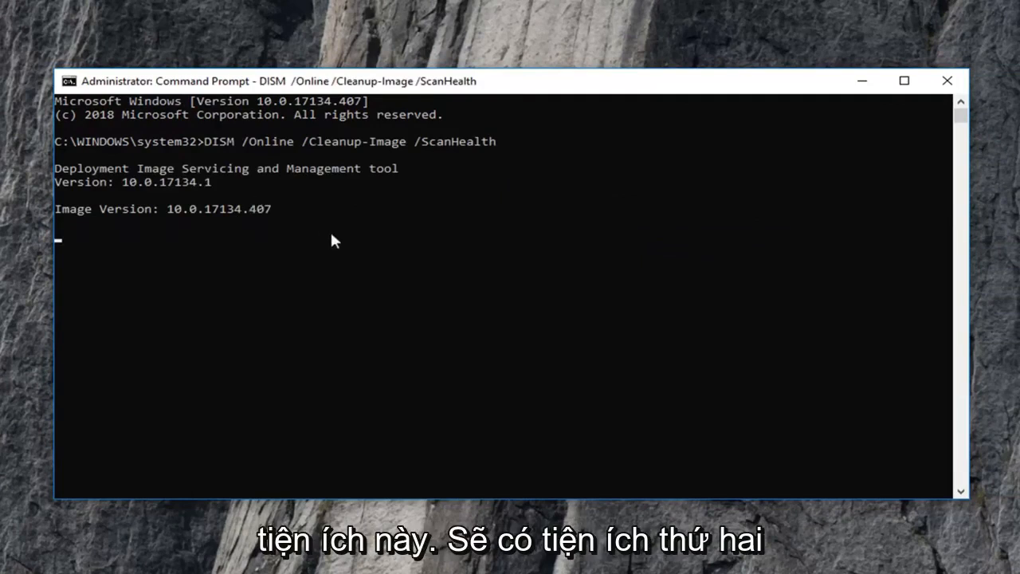
mouse_move(346, 223)
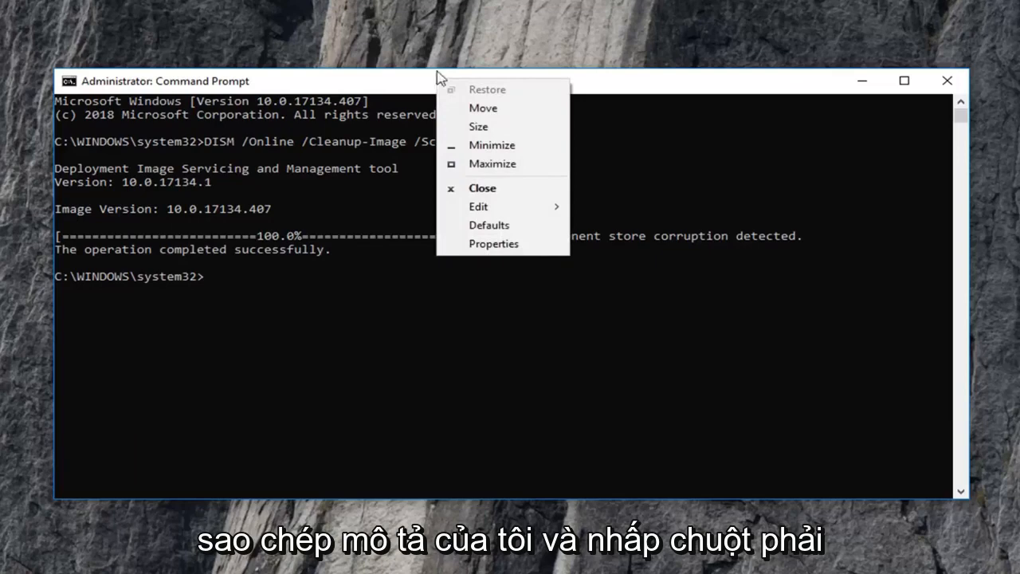
mouse_move(478, 206)
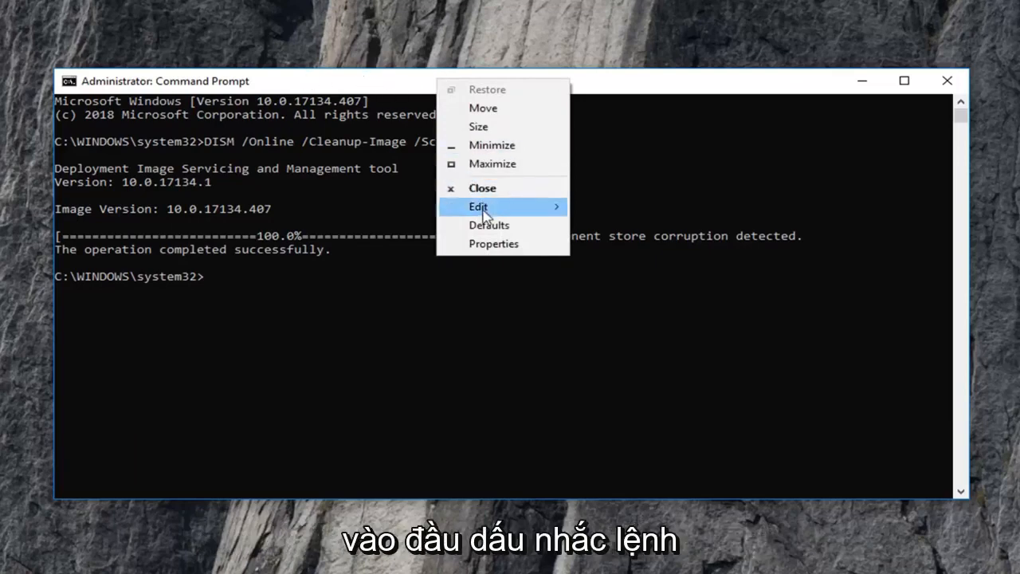